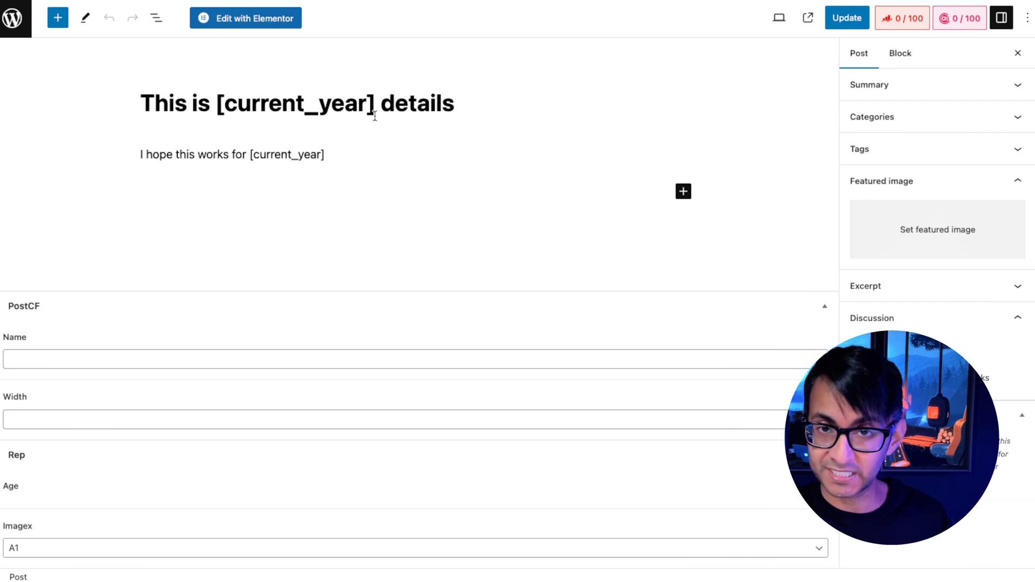
click(228, 155)
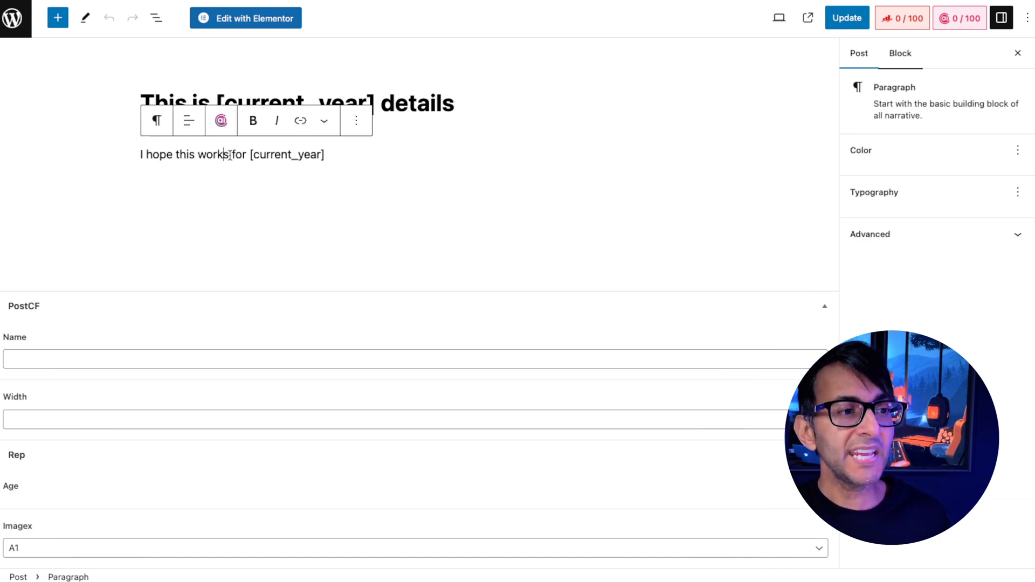